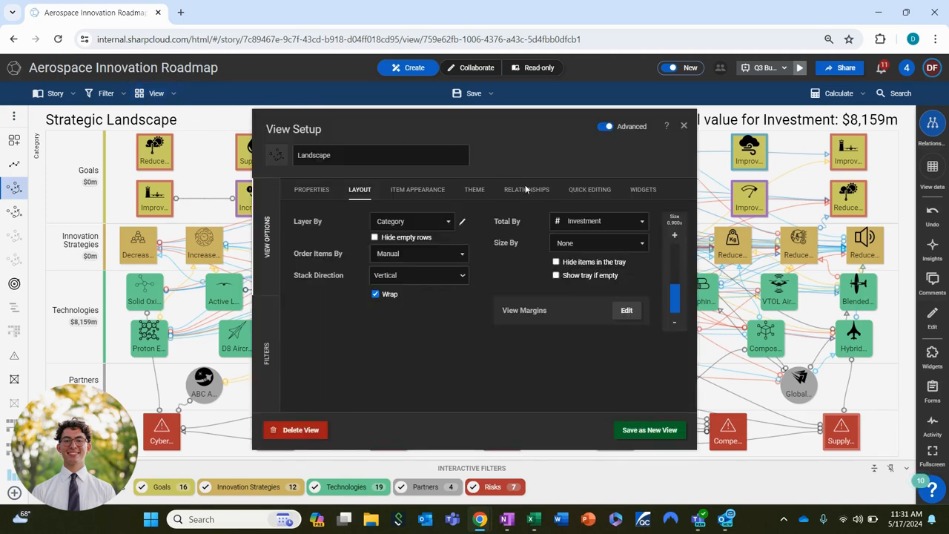
Set Relationship Animation from Off to High in View Setup's Relationships settings.
click(527, 190)
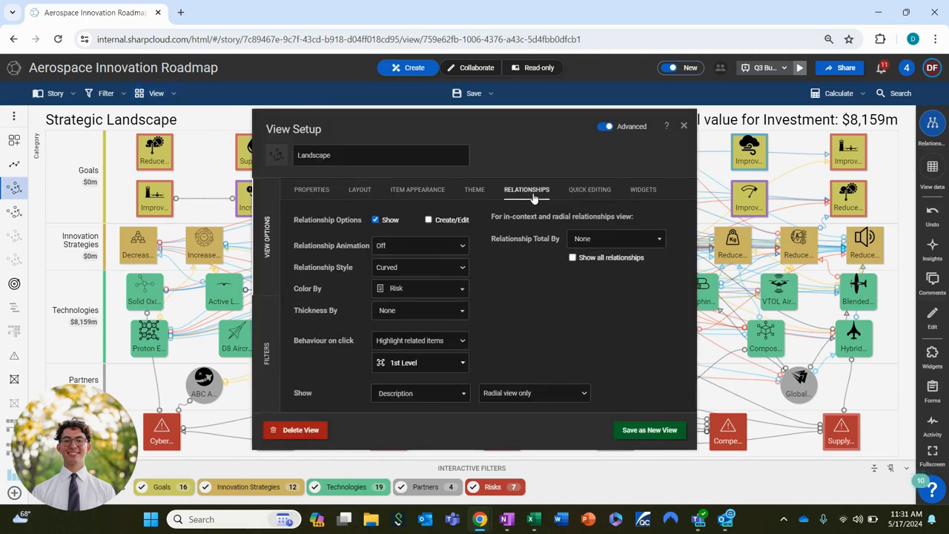
click(420, 246)
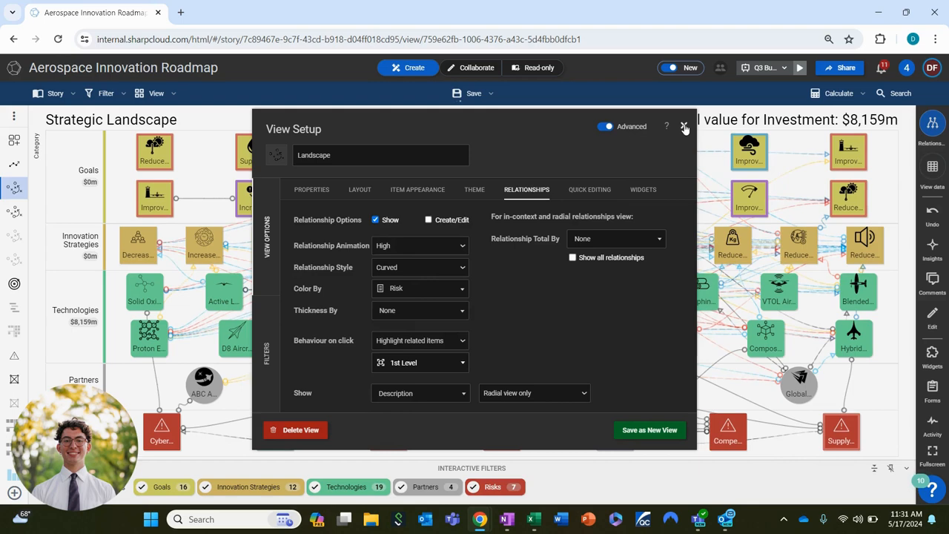
click(685, 128)
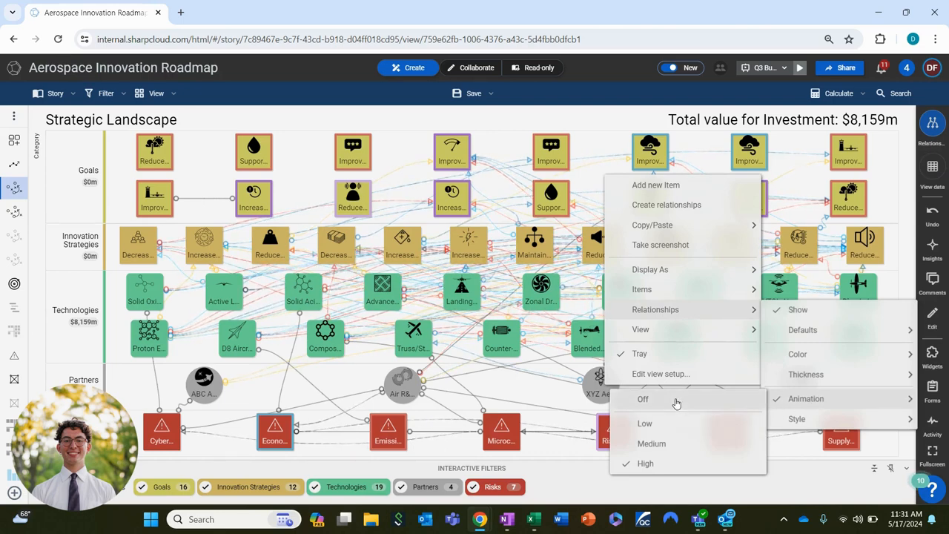
Switch relationship line animation to Off via the roadmap's right-click Relationships menu.
click(643, 399)
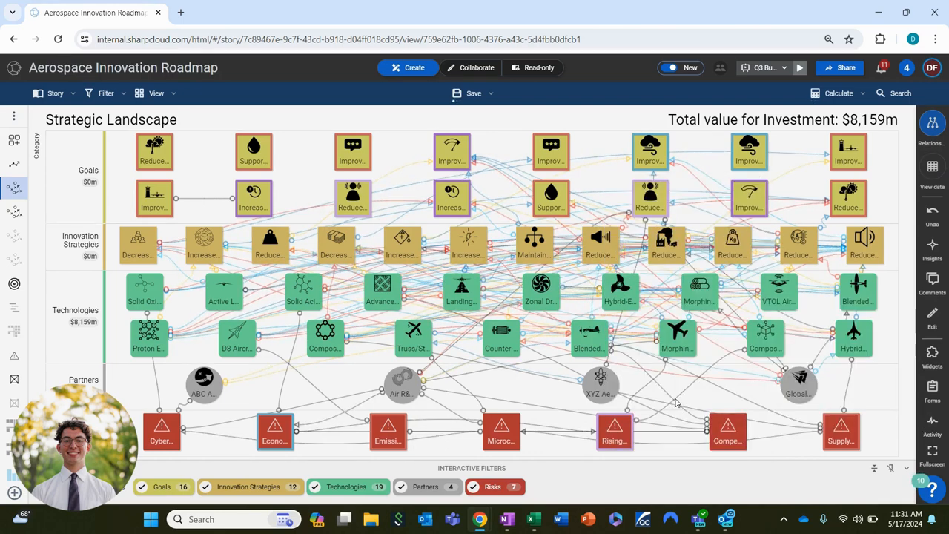